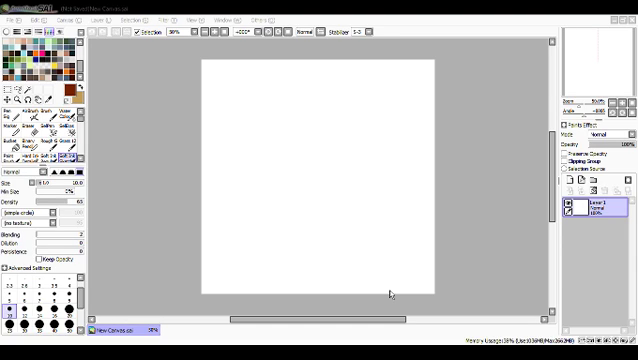
pyautogui.moveTo(548, 10)
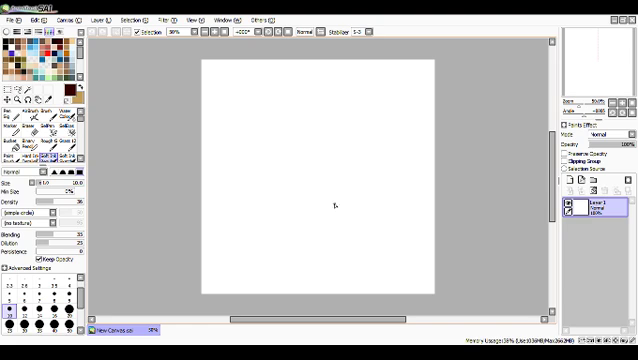
# Sketch three slanted strokes forming a rough tent-like triangle with a crossbar for the paw.
pyautogui.moveTo(338, 198); pyautogui.dragTo(312, 240)
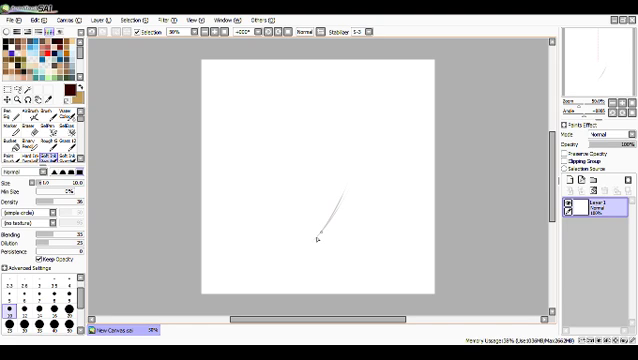
pyautogui.moveTo(312, 248); pyautogui.dragTo(348, 188)
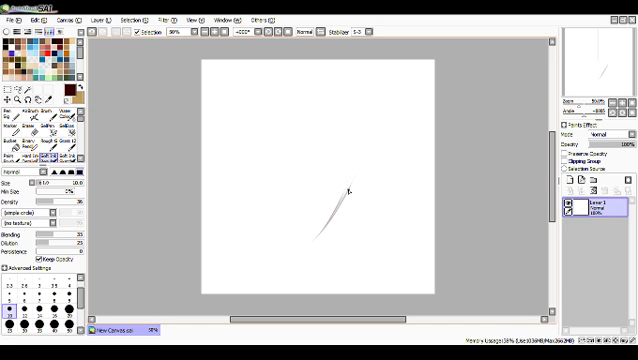
pyautogui.moveTo(352, 188); pyautogui.dragTo(290, 258)
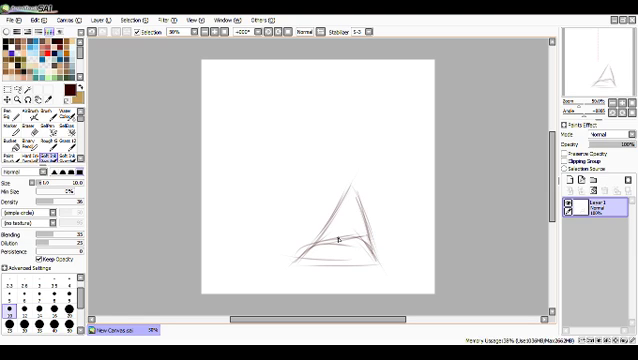
# Add a short stroke continuing the paw's side-view outline.
pyautogui.moveTo(320, 230); pyautogui.dragTo(344, 250)
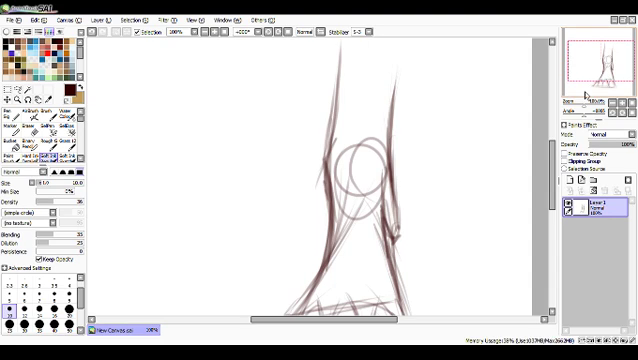
pyautogui.moveTo(584, 92)
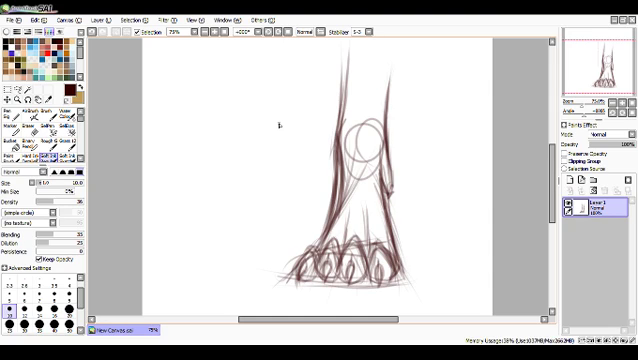
pyautogui.moveTo(308, 184)
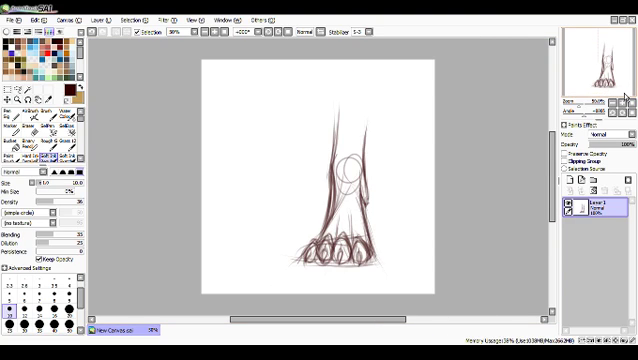
pyautogui.moveTo(518, 224)
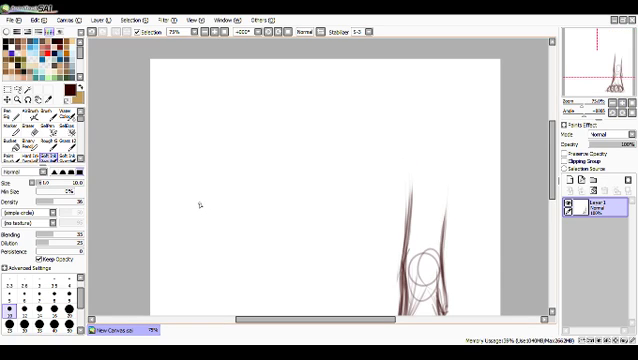
# Sketch curved strokes and a long vertical line starting the second paw's leg outline.
pyautogui.moveTo(244, 160); pyautogui.dragTo(210, 230)
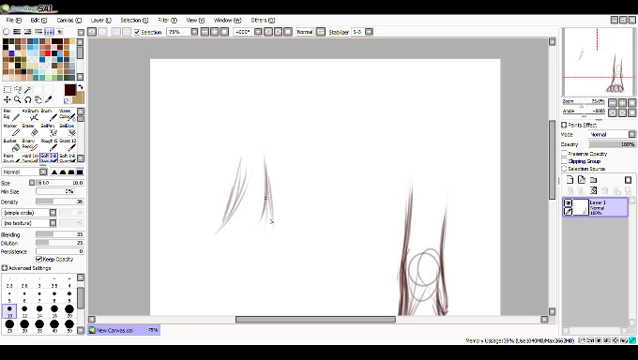
pyautogui.moveTo(260, 180); pyautogui.dragTo(240, 230)
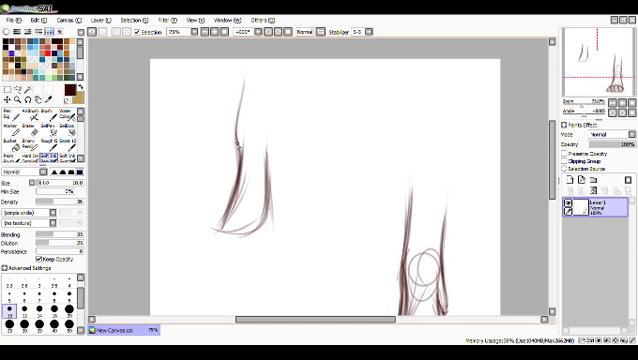
pyautogui.moveTo(260, 90); pyautogui.dragTo(264, 200)
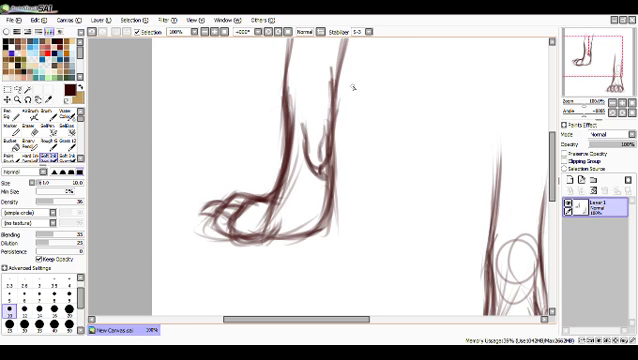
pyautogui.moveTo(330, 104)
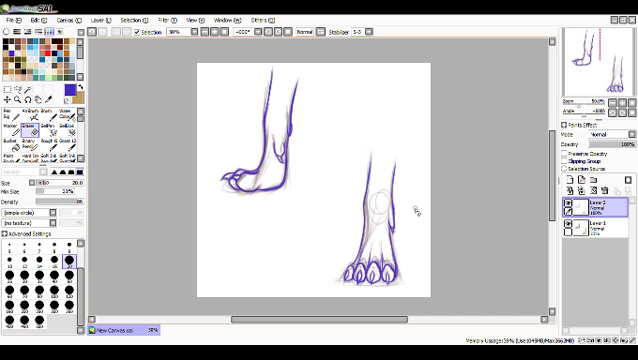
pyautogui.moveTo(408, 206)
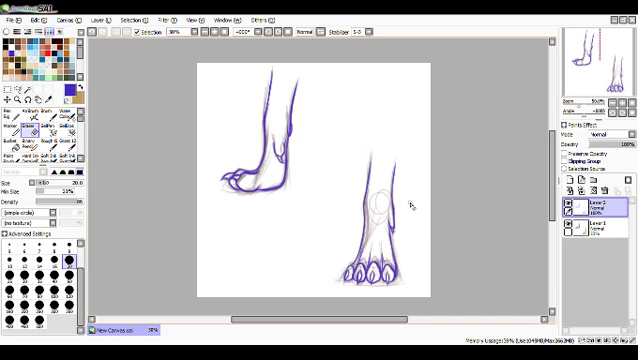